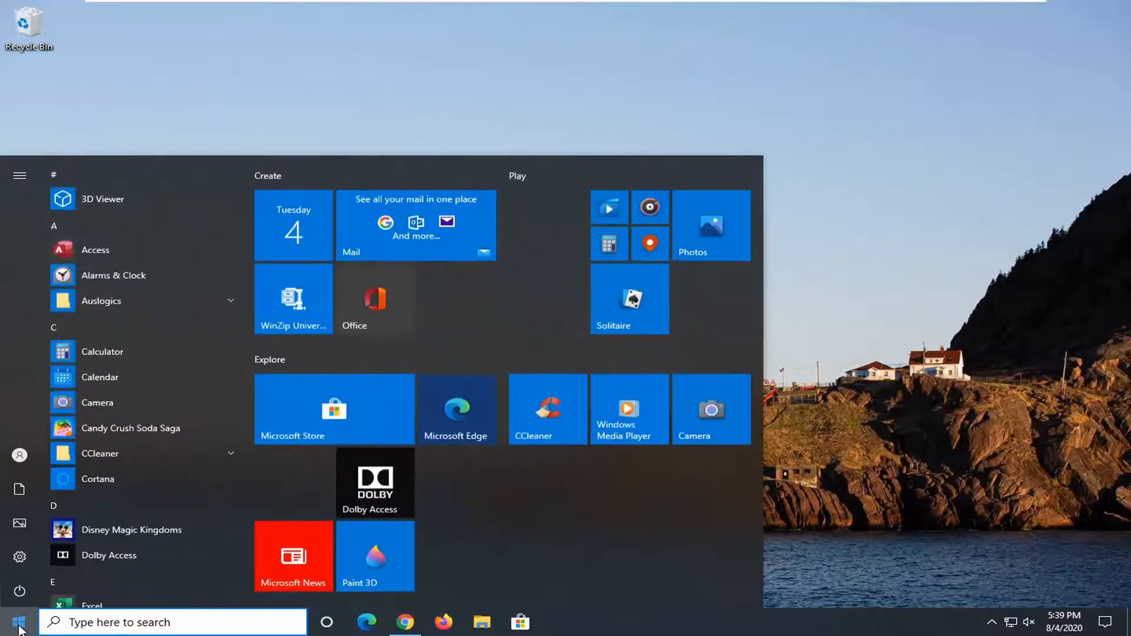
- Search the Start menu for 'group policy' to find Edit group policy
{"action": "type", "text": "group poli"}
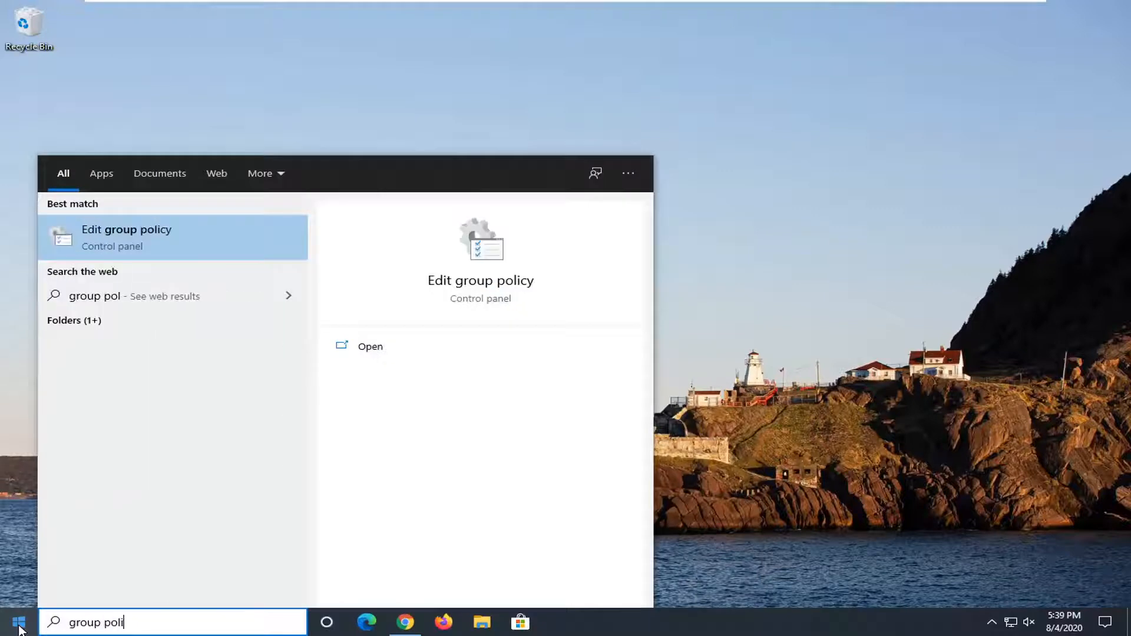
{"action": "type", "text": "cy"}
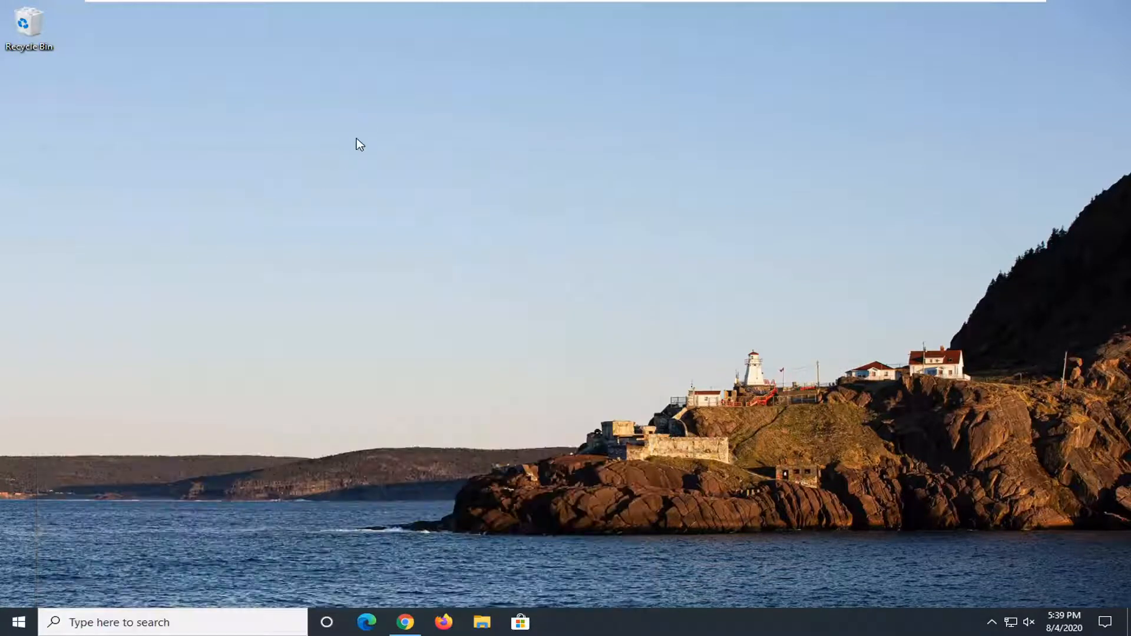
- Open the Local Group Policy Editor and drag its corner to enlarge the window
{"action": "left_click", "coordinate": [559, 622]}
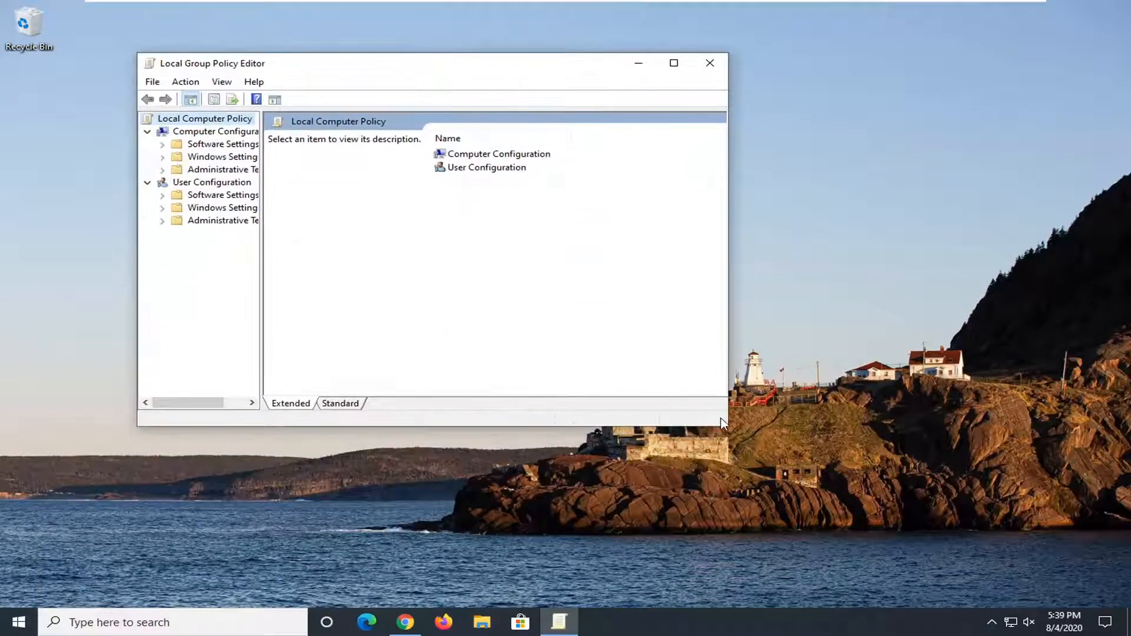
{"action": "left_click_drag", "start_coordinate": [724, 423], "coordinate": [946, 517]}
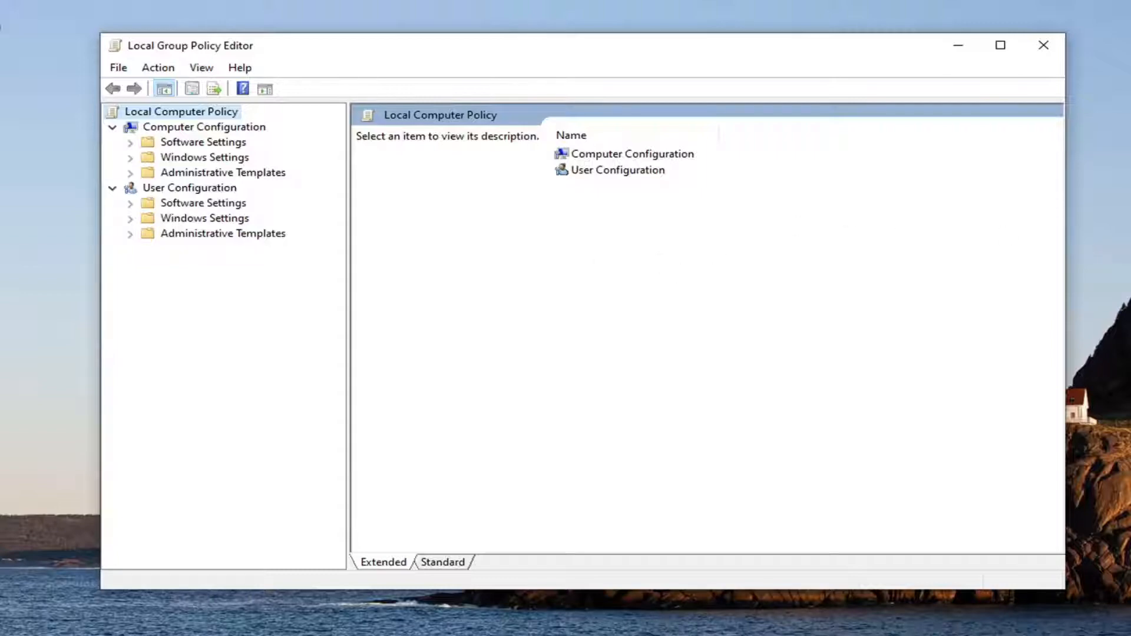
{"action": "mouse_move", "coordinate": [240, 164]}
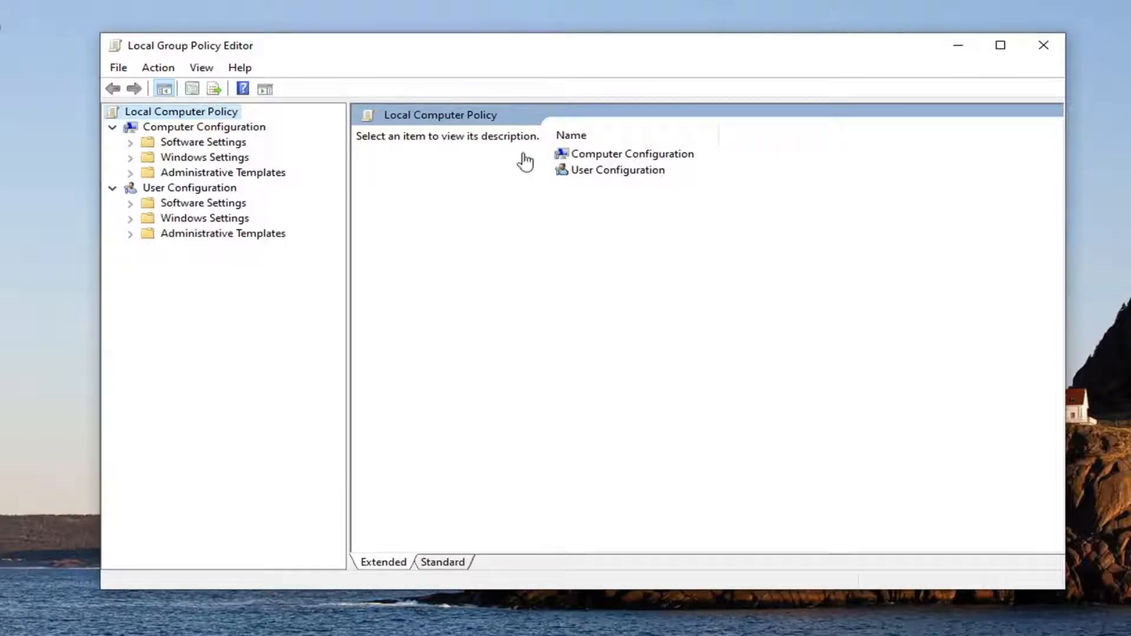
- Expand Administrative Templates and select the Microsoft Defender Antivirus folder under Windows Components
{"action": "left_click", "coordinate": [205, 126]}
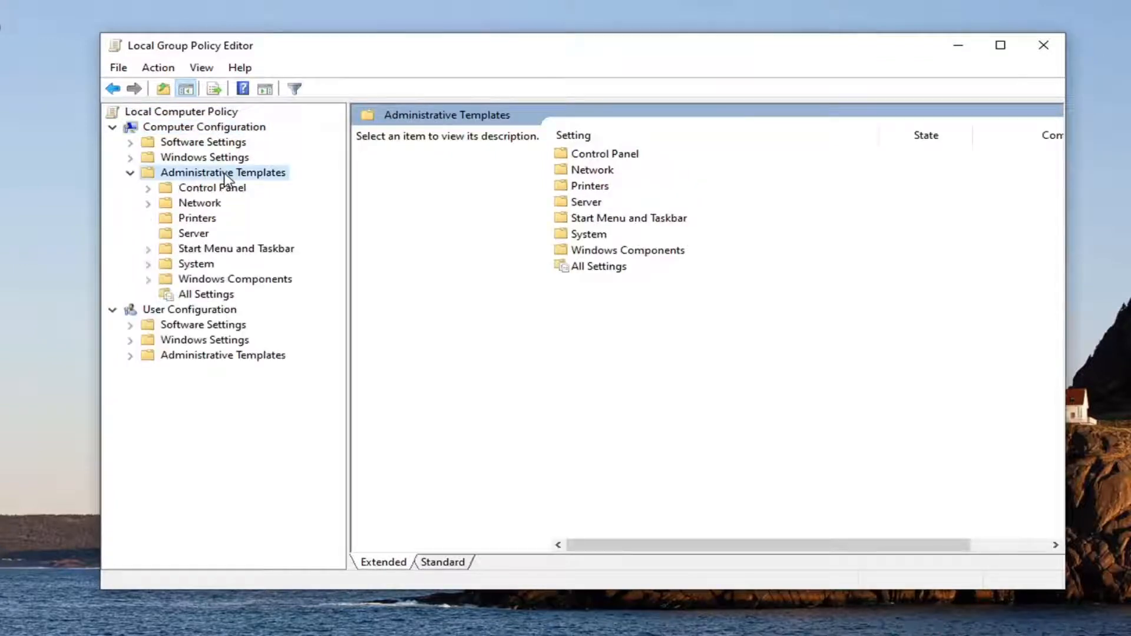
{"action": "mouse_move", "coordinate": [228, 289]}
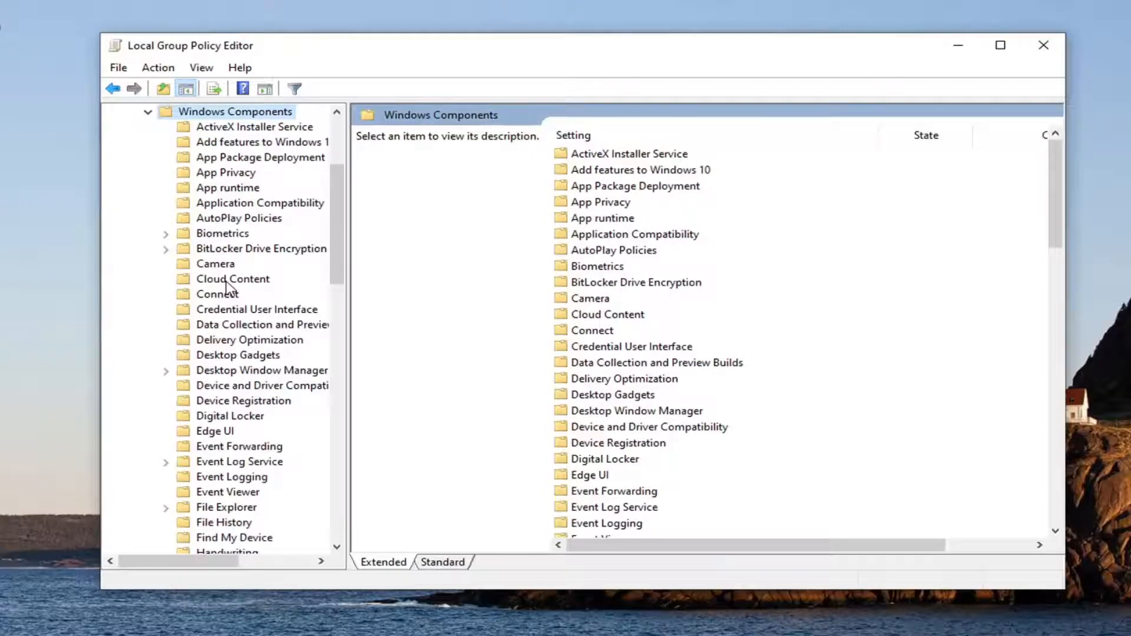
{"action": "mouse_move", "coordinate": [244, 314]}
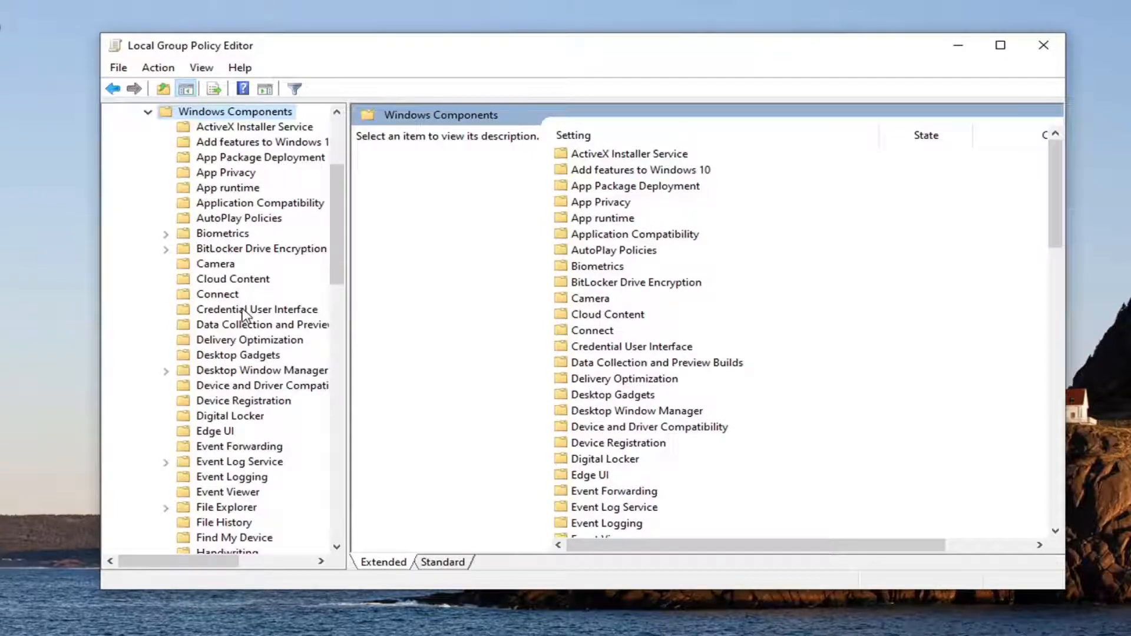
{"action": "scroll", "scroll_direction": "down", "scroll_amount": 3}
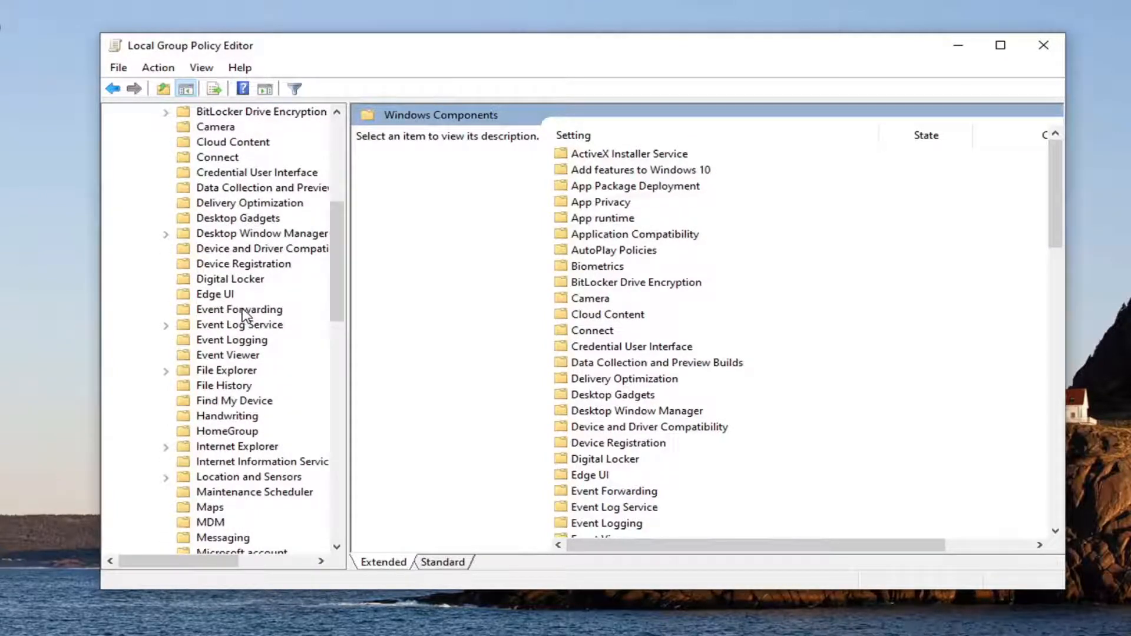
{"action": "mouse_move", "coordinate": [257, 281]}
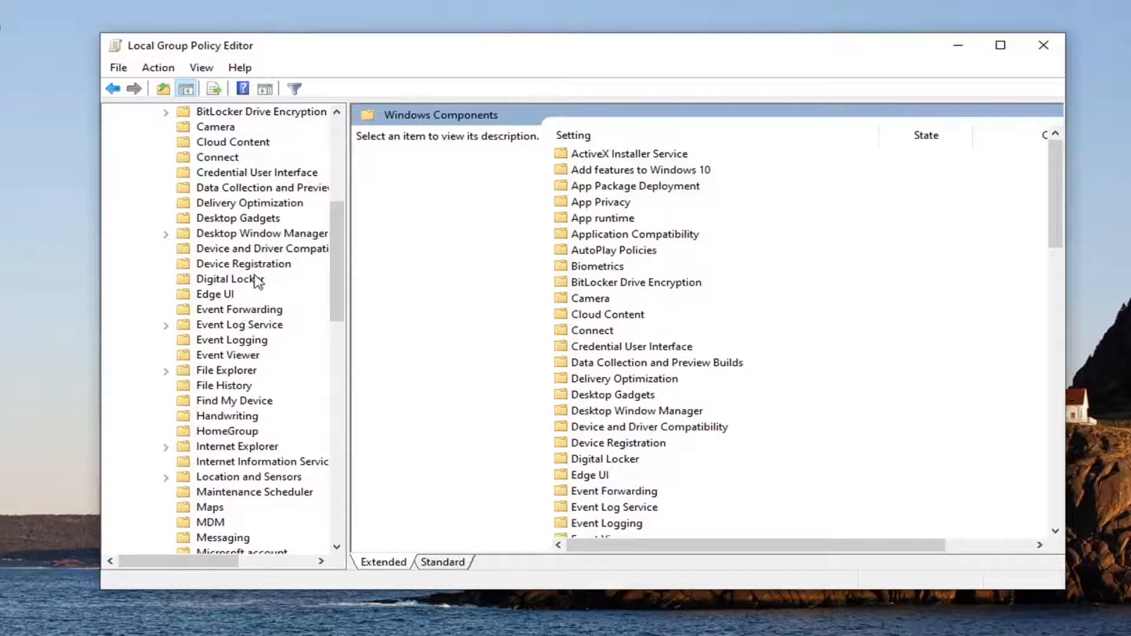
{"action": "left_click", "coordinate": [261, 430]}
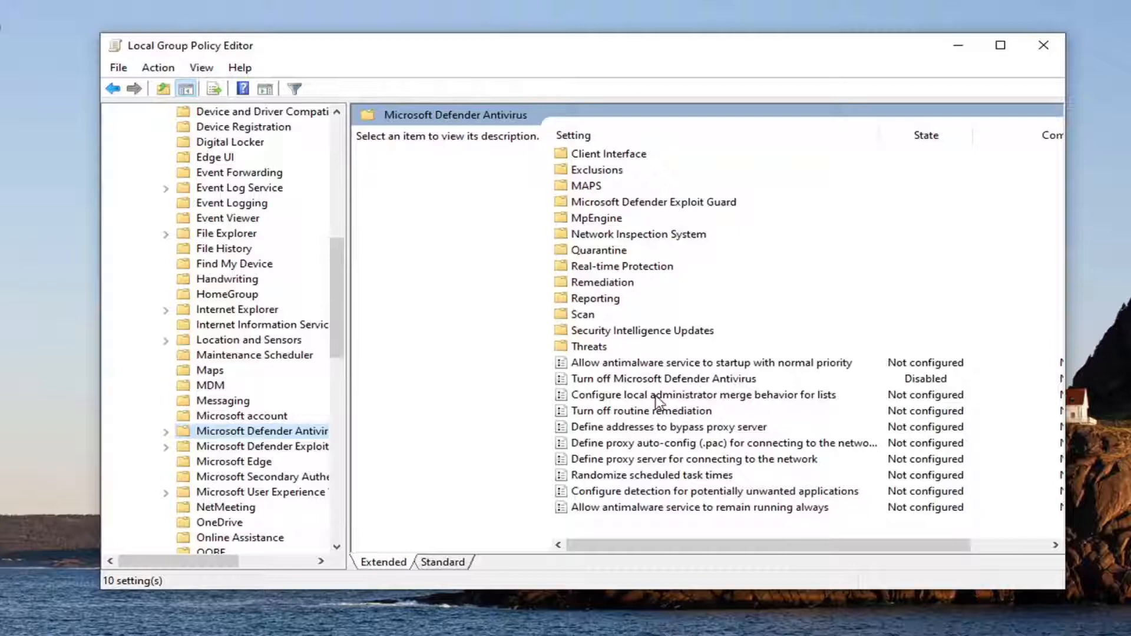
- Open 'Turn off Microsoft Defender Antivirus' and confirm it stays Disabled
{"action": "left_click", "coordinate": [662, 379]}
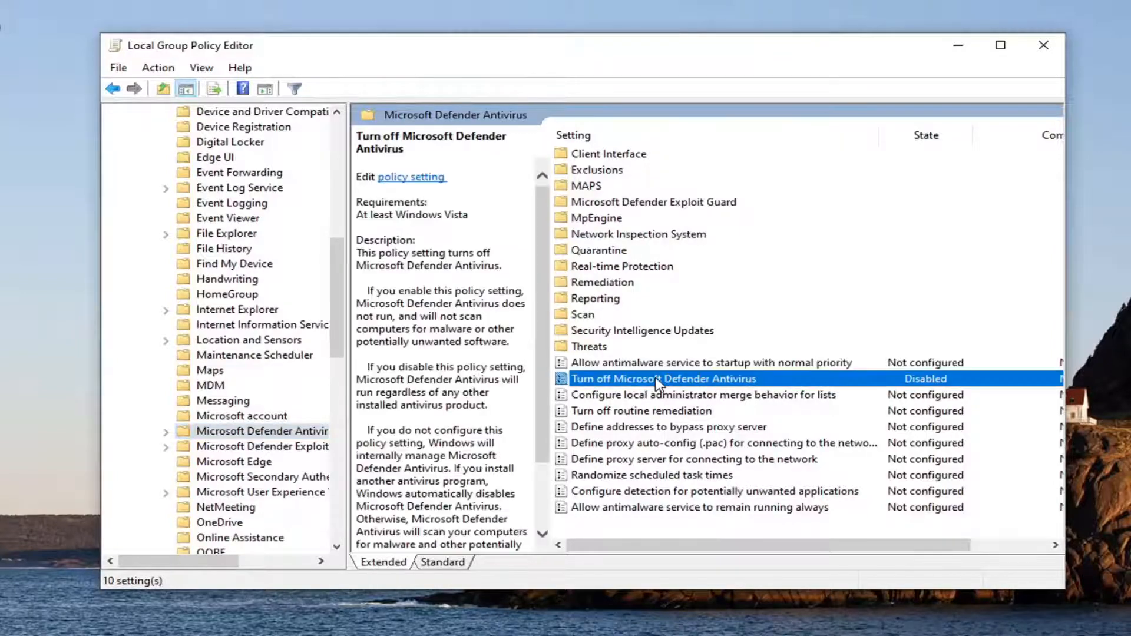
{"action": "double_click", "coordinate": [660, 378]}
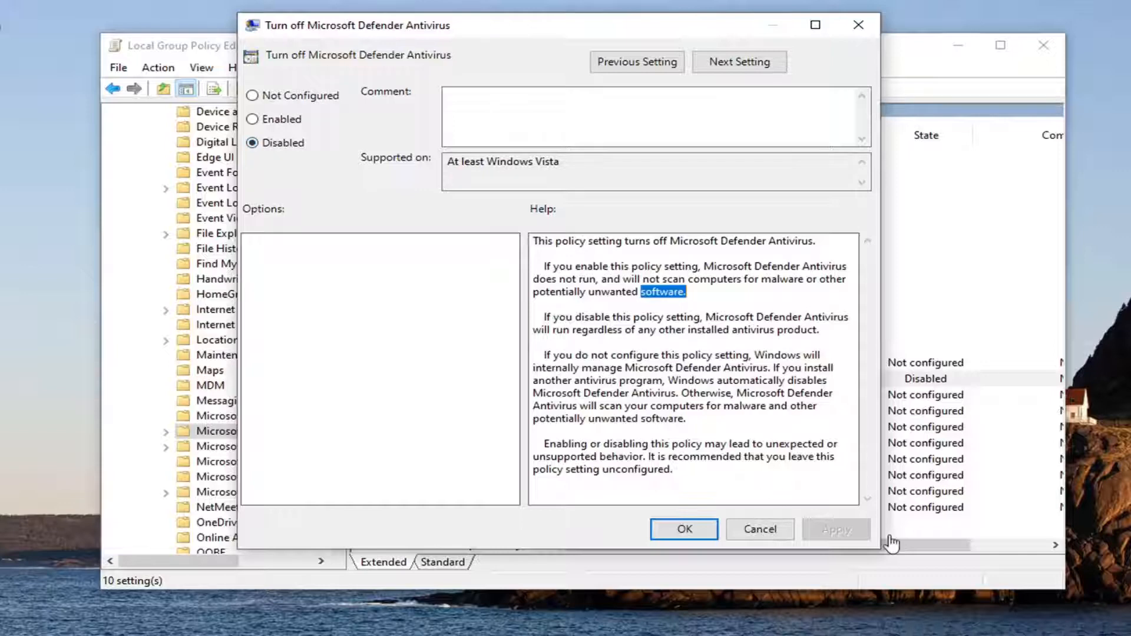
{"action": "left_click", "coordinate": [682, 529]}
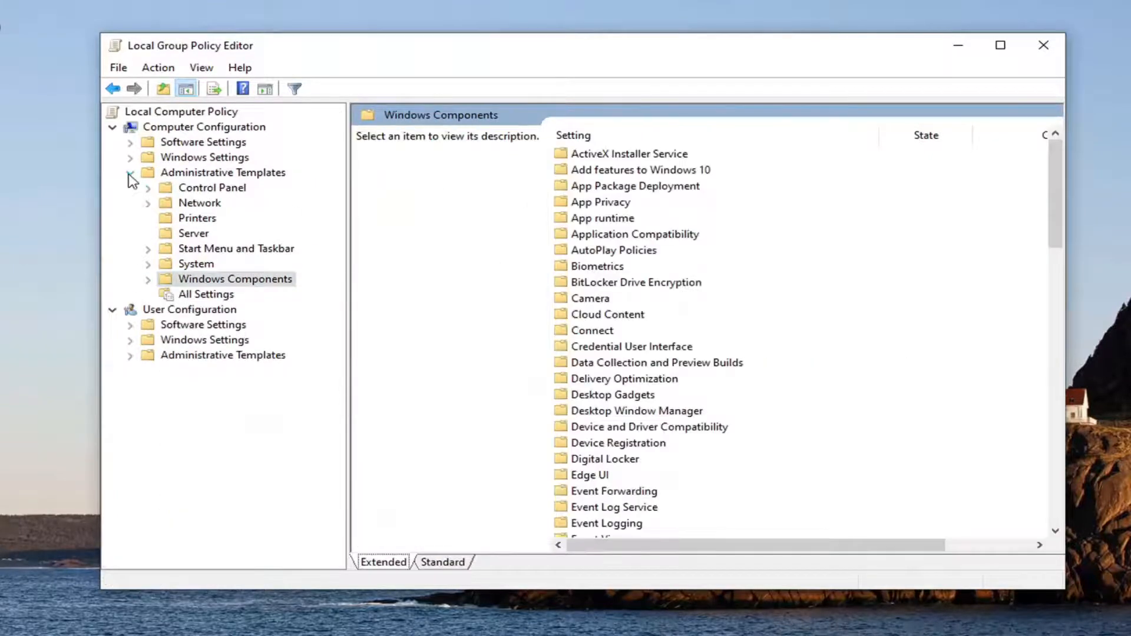
- Collapse Administrative Templates and close the Local Group Policy Editor window
{"action": "left_click", "coordinate": [1044, 45]}
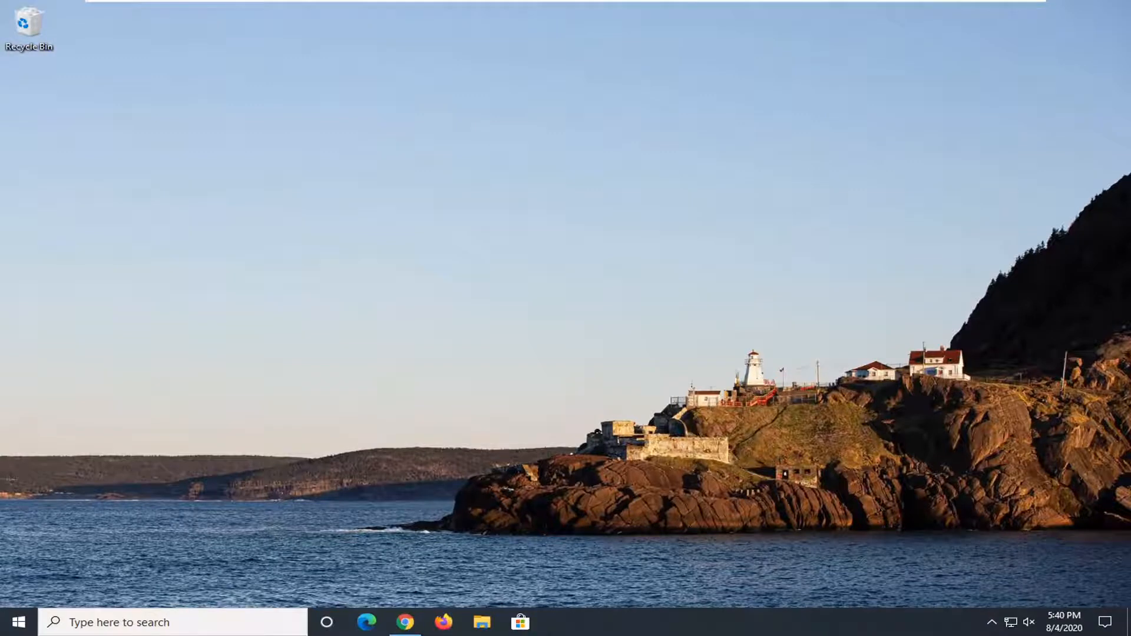